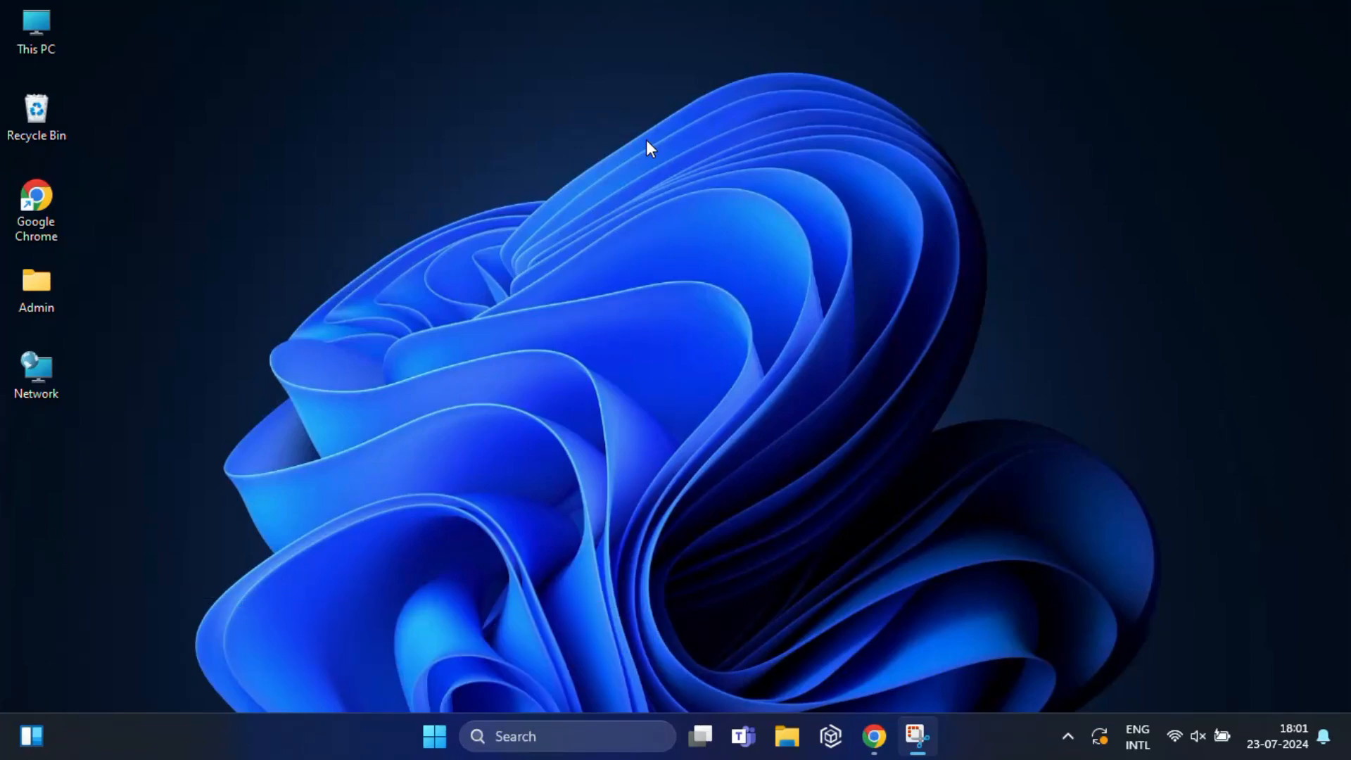
- Search the Chrome Web Store for 'show' and go to the ShowPassword extension's detail page
click(916, 737)
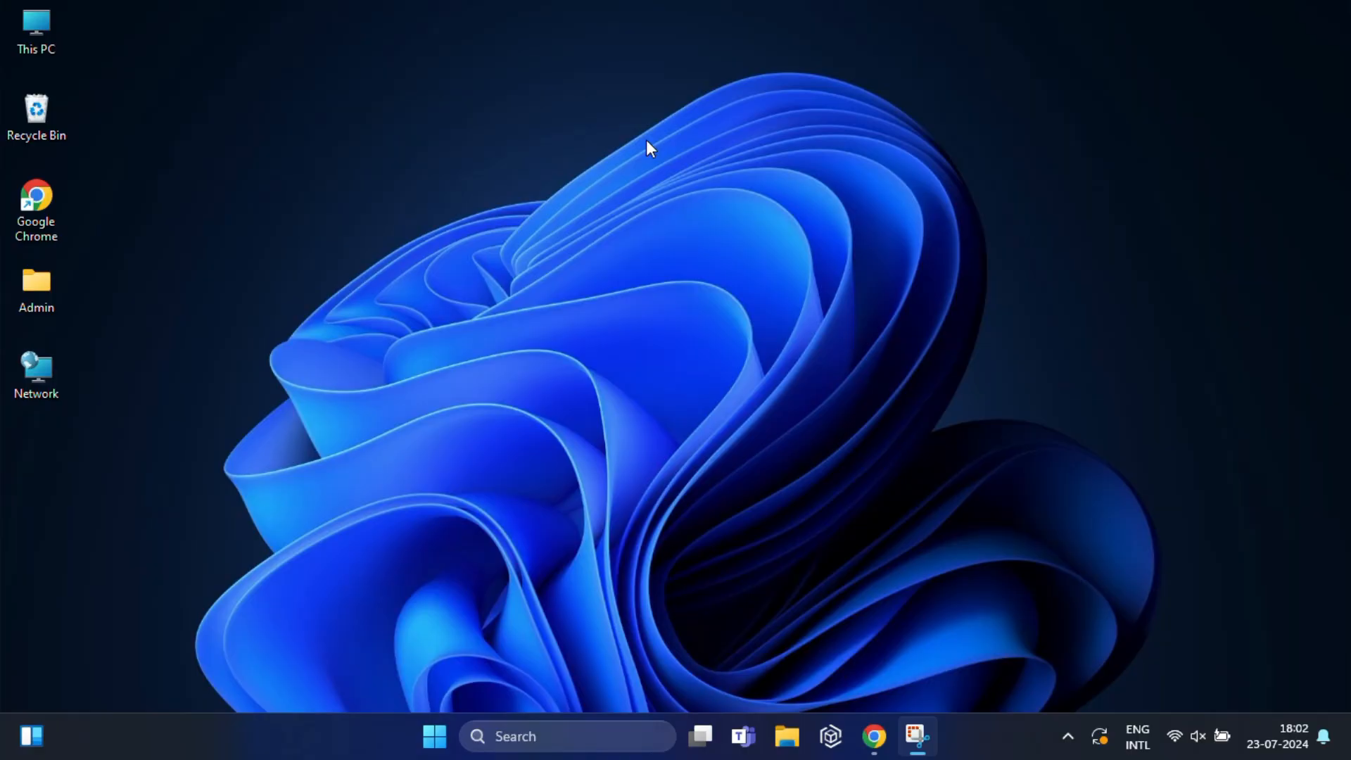
mouse_move(873, 737)
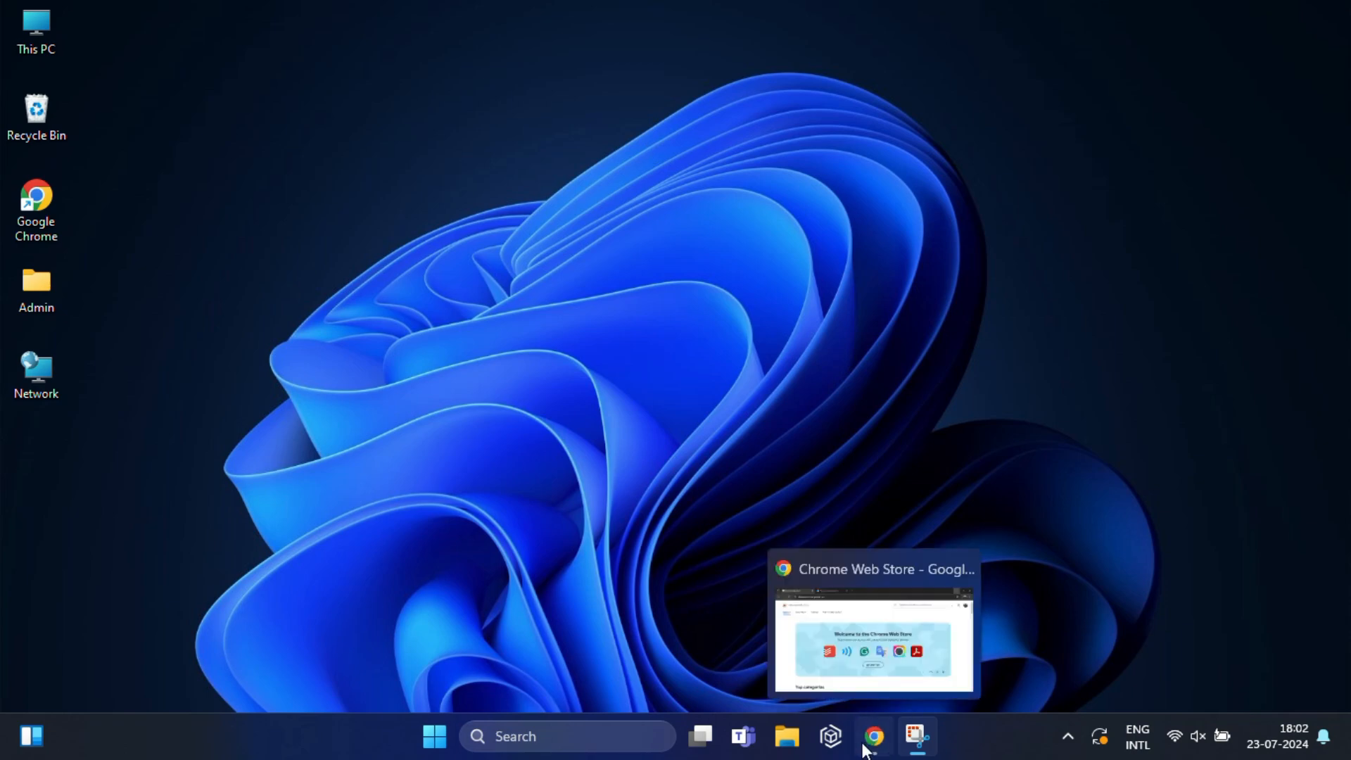
click(873, 736)
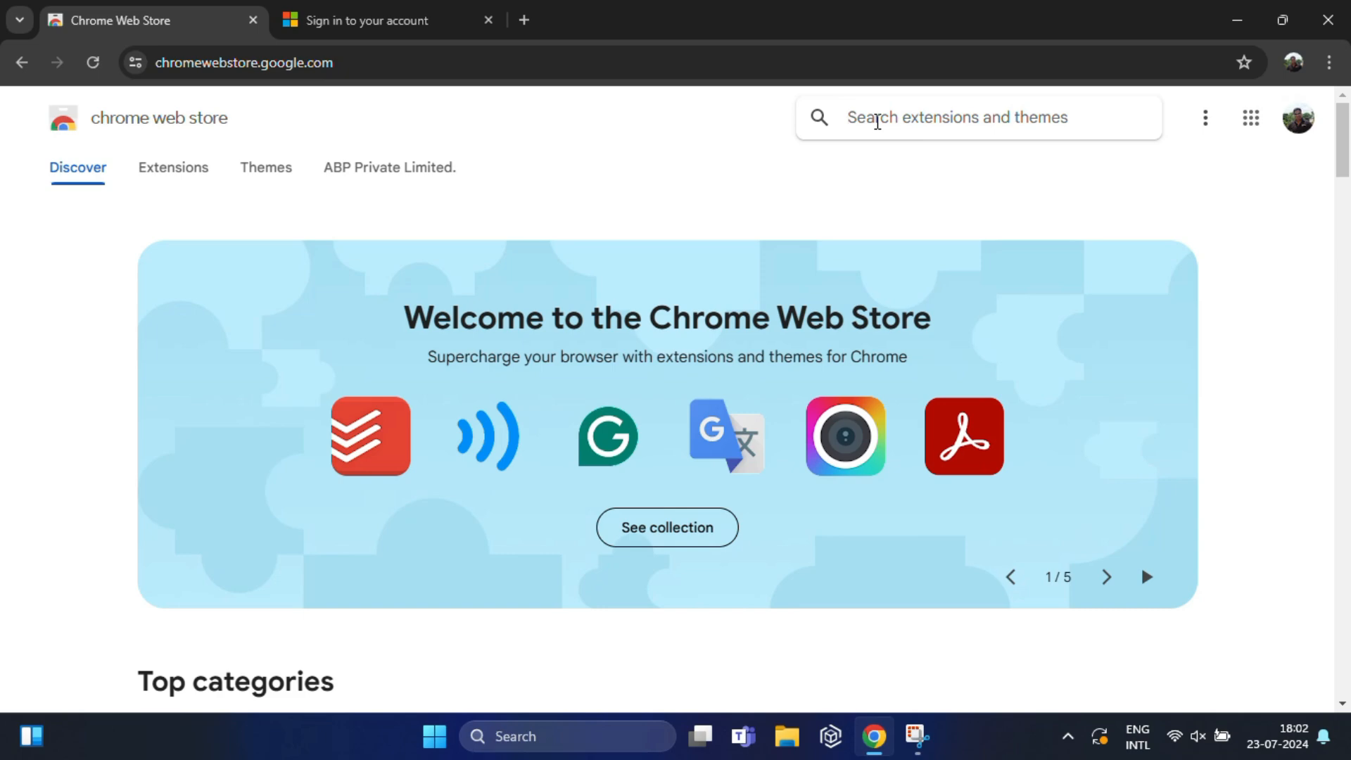
text(showpassword)
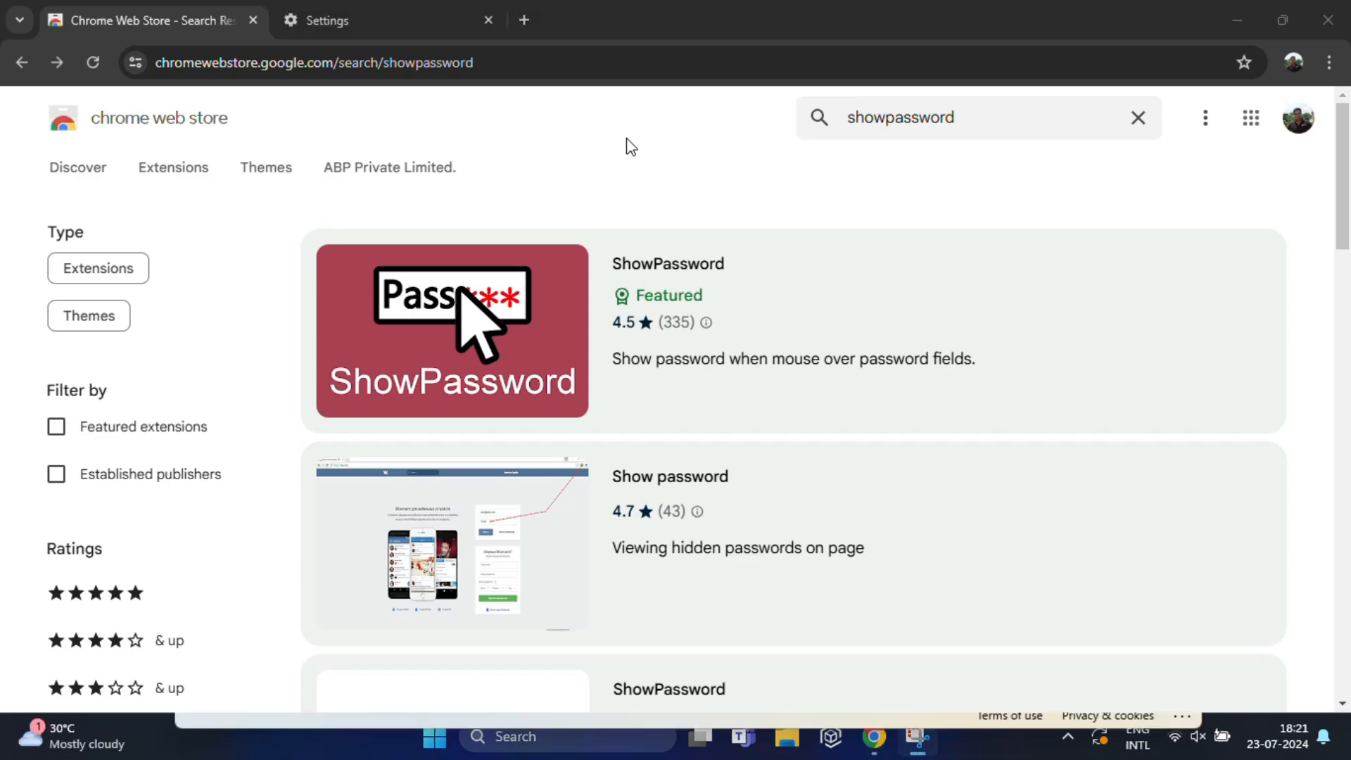
click(451, 329)
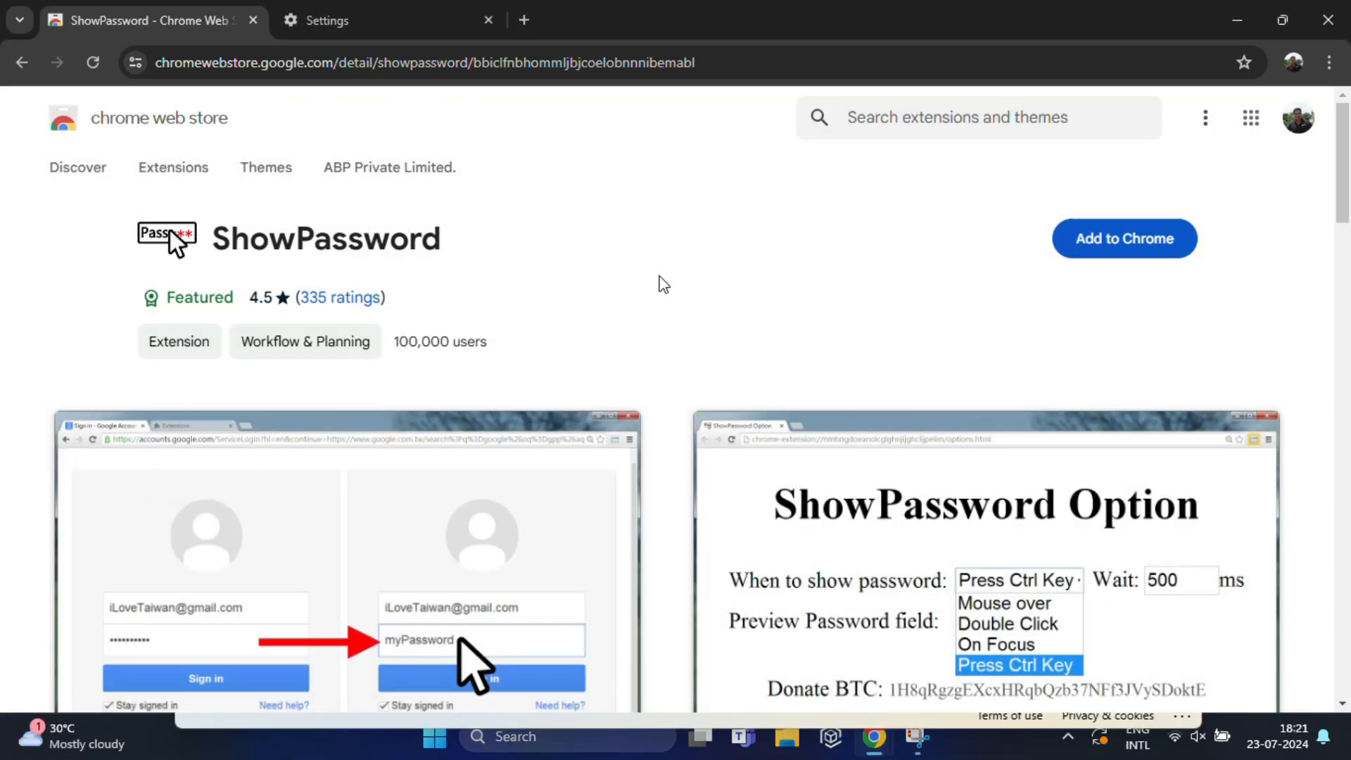
mouse_move(1031, 205)
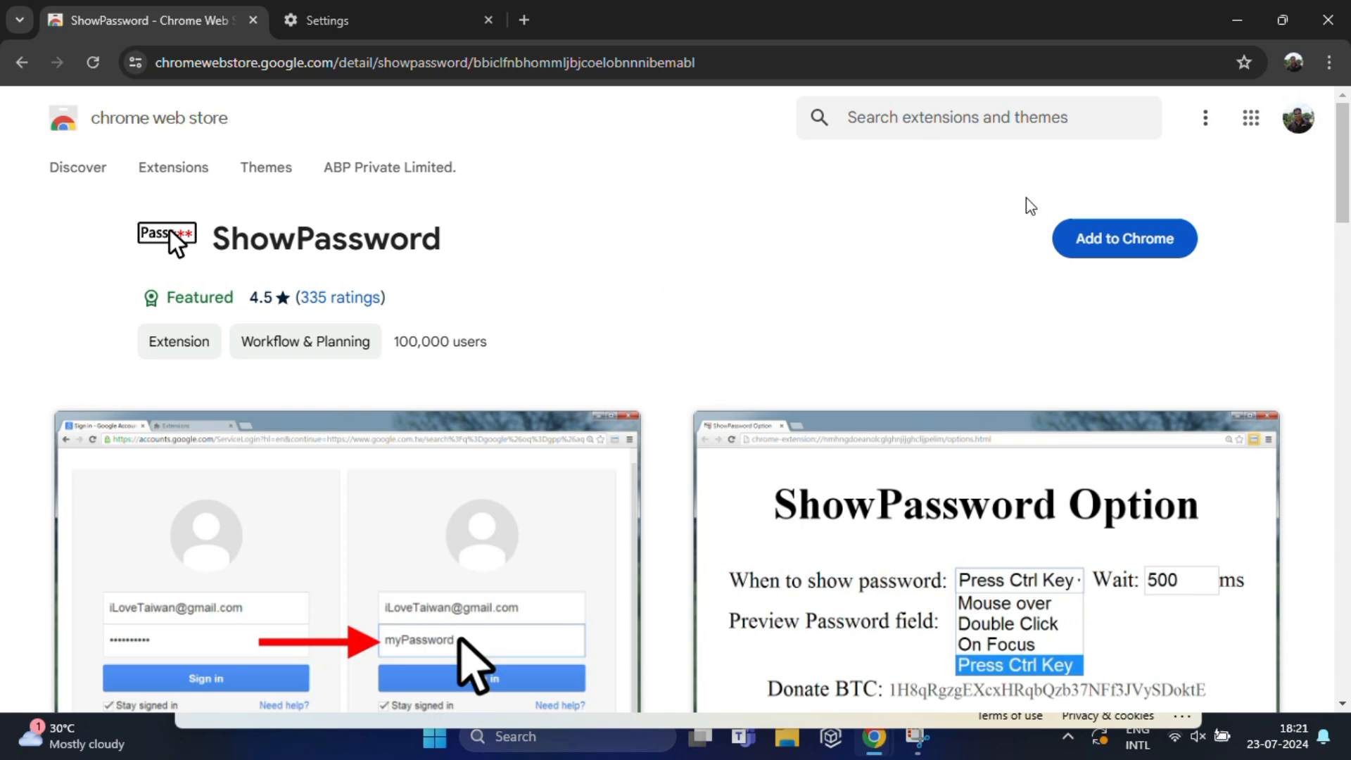
- Add ShowPassword to Chrome, then enter the account name 'sa' on the Microsoft sign-in tab
click(1123, 239)
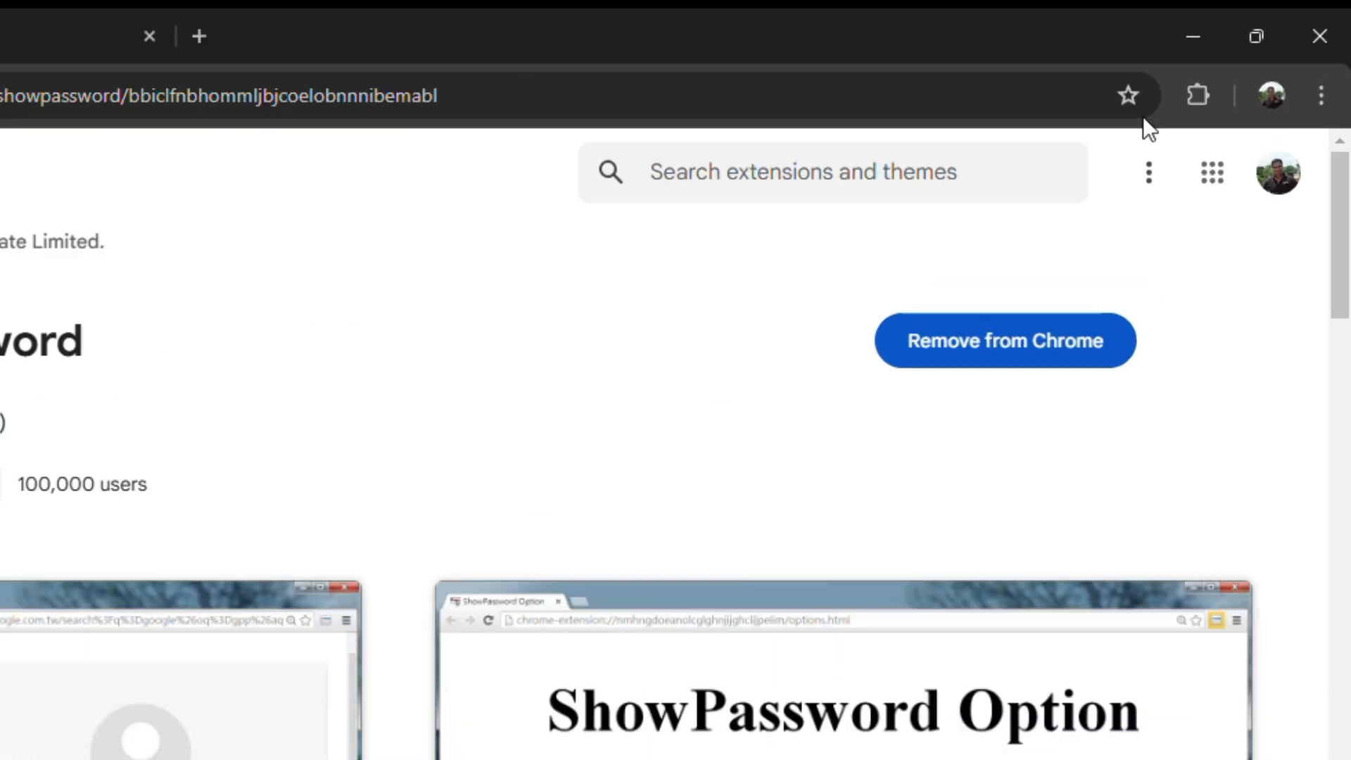
click(1197, 94)
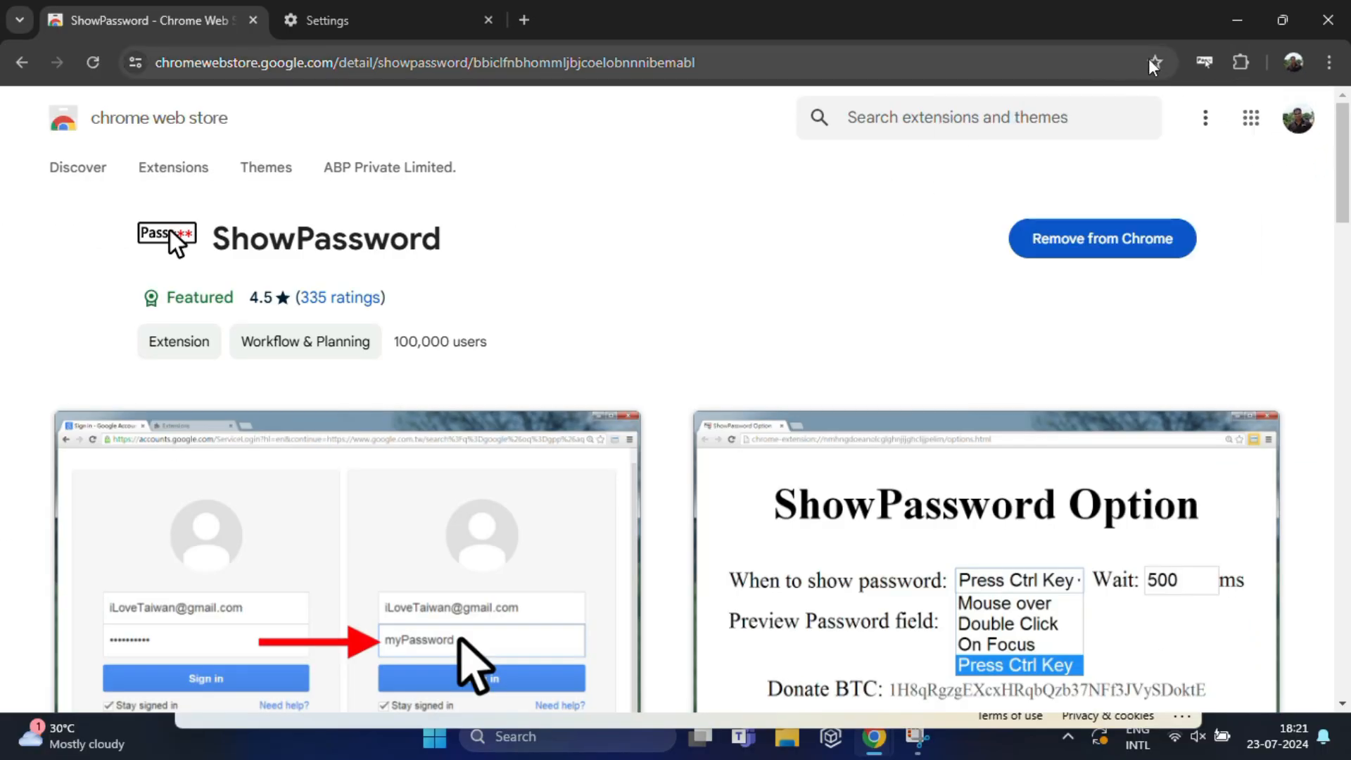
mouse_move(1205, 62)
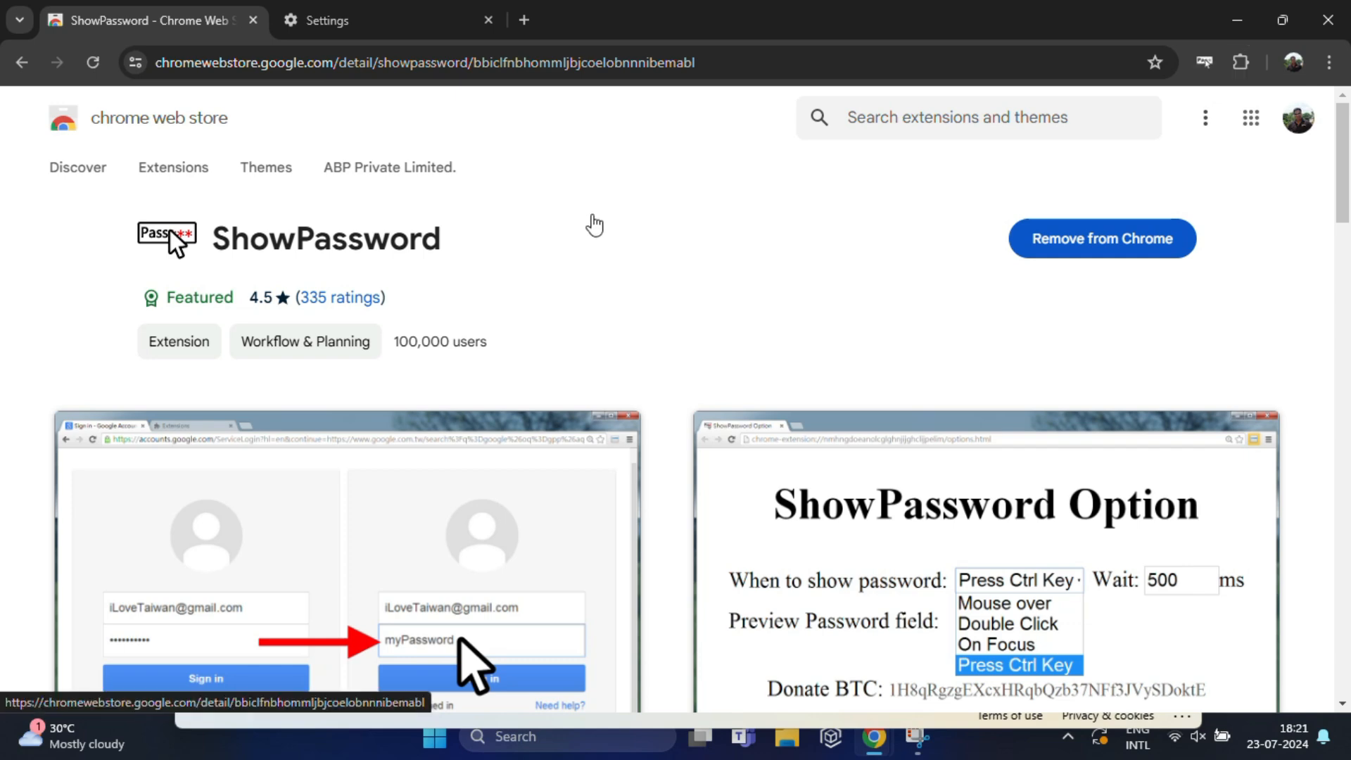
text(santanu.)
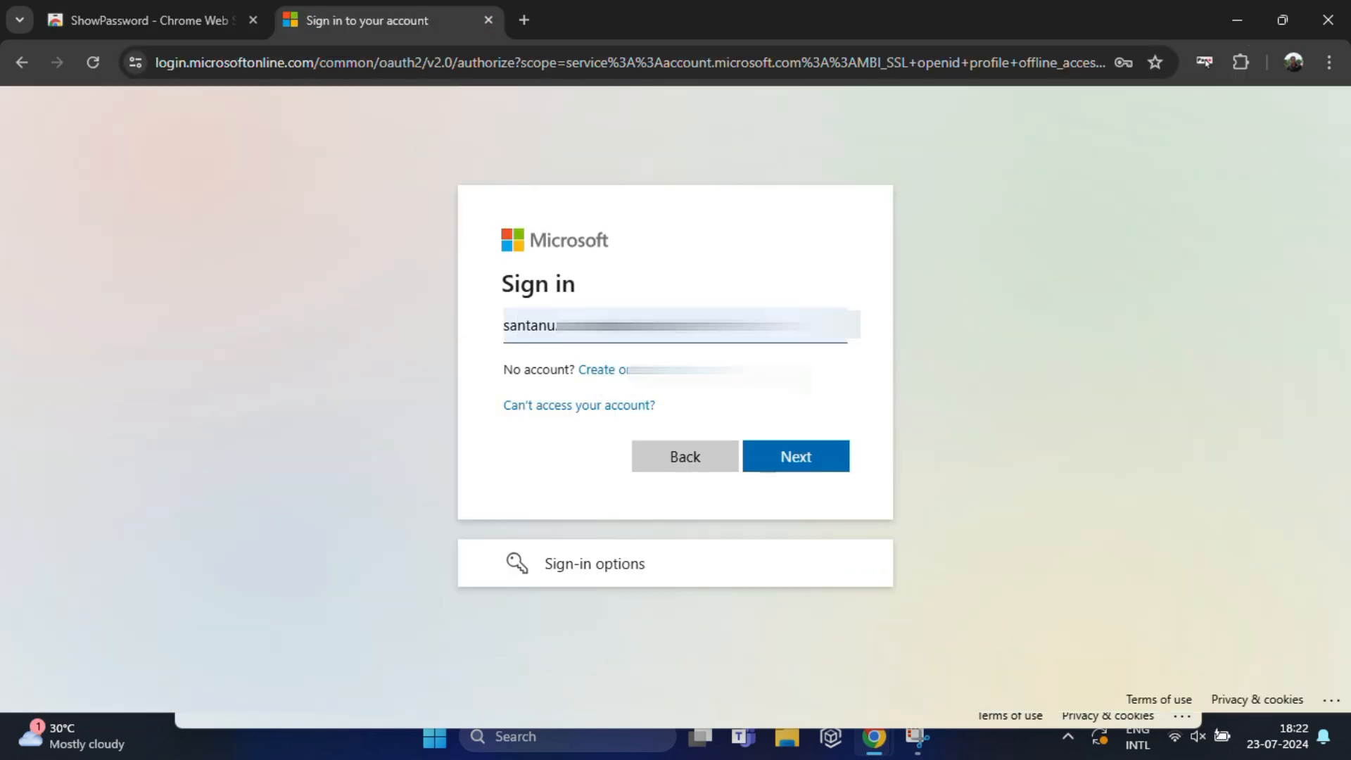
- Advance from the account name to the password page and enter the masked password
click(794, 457)
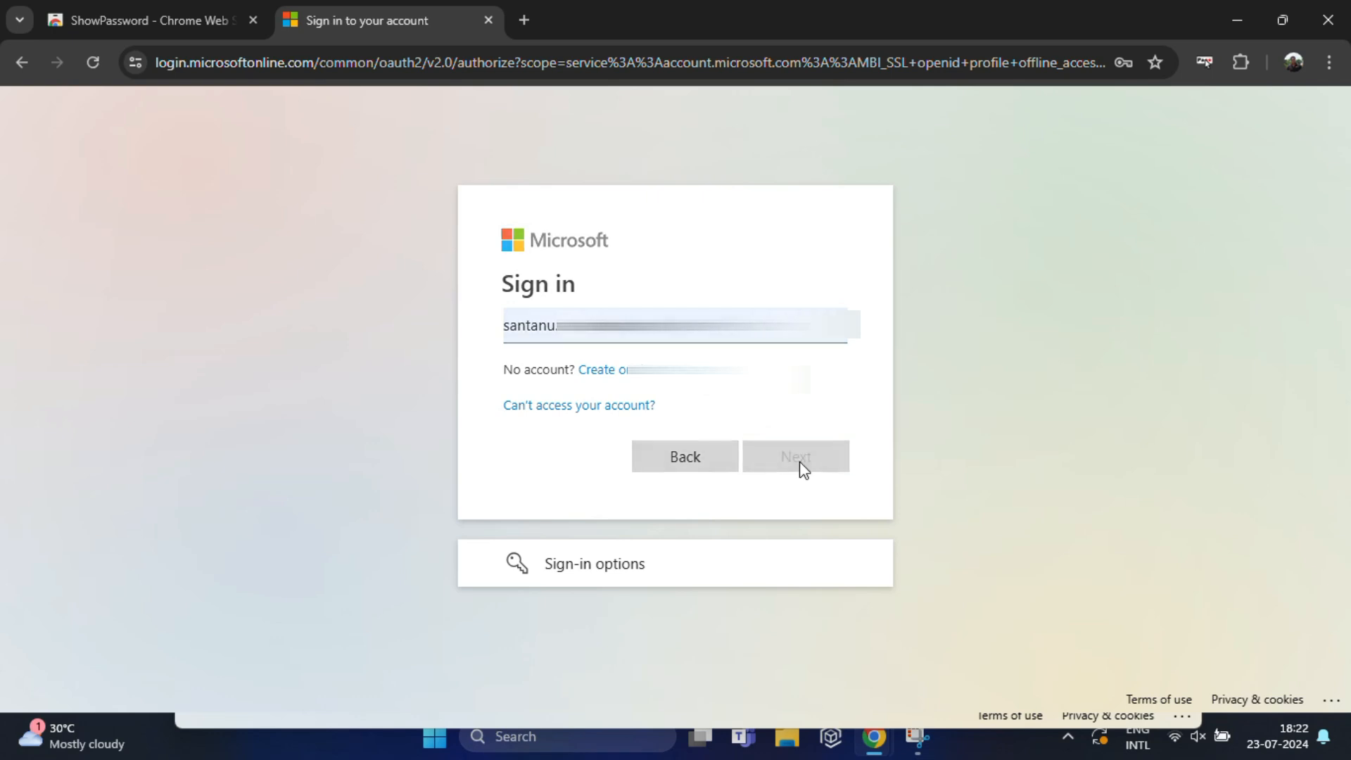
click(794, 456)
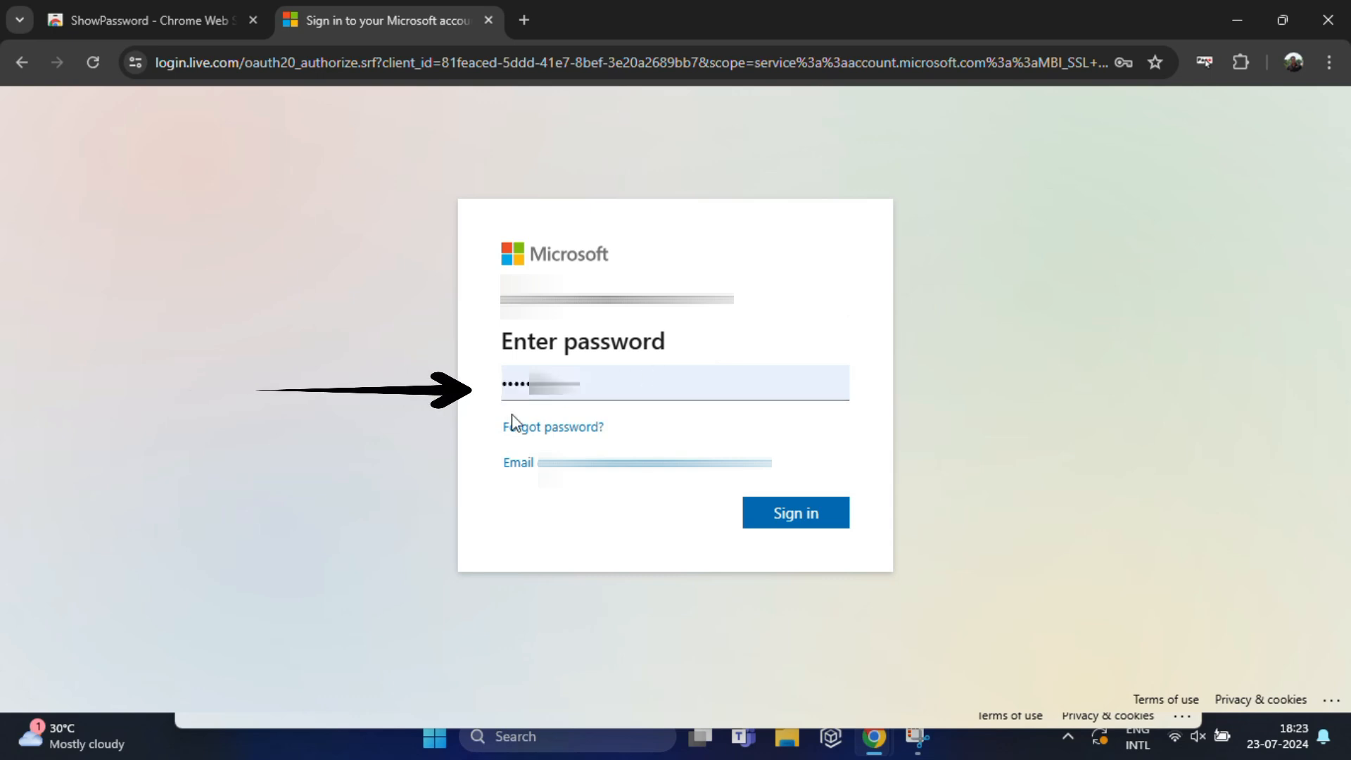
click(674, 383)
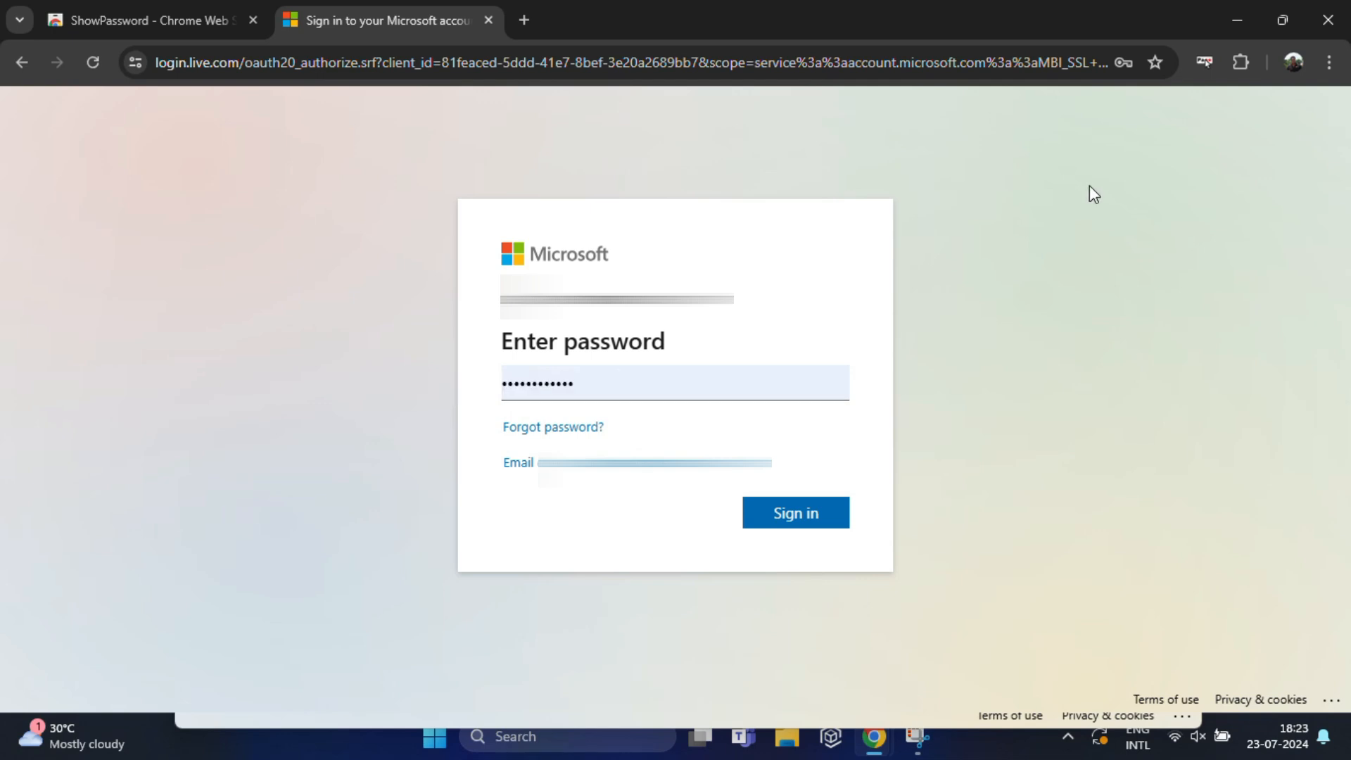
mouse_move(957, 244)
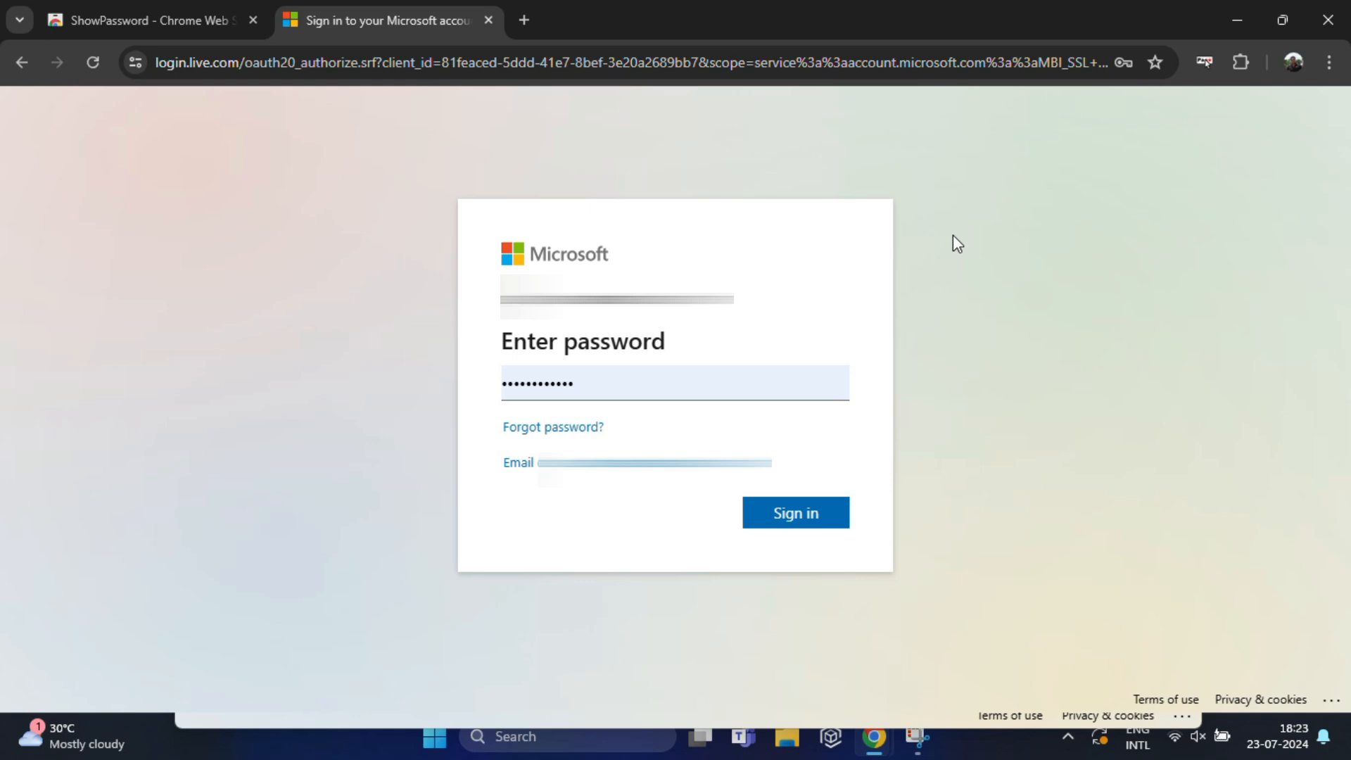
mouse_move(1205, 61)
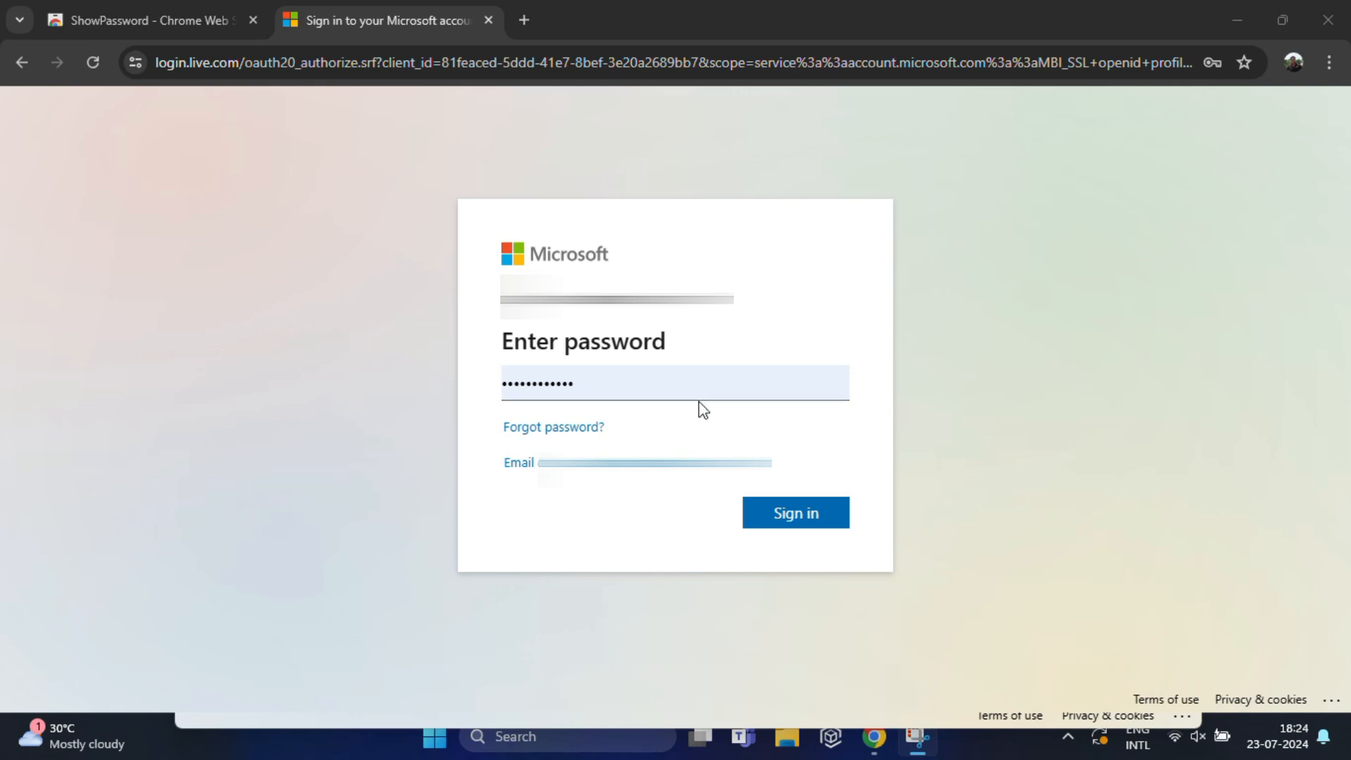
mouse_move(728, 416)
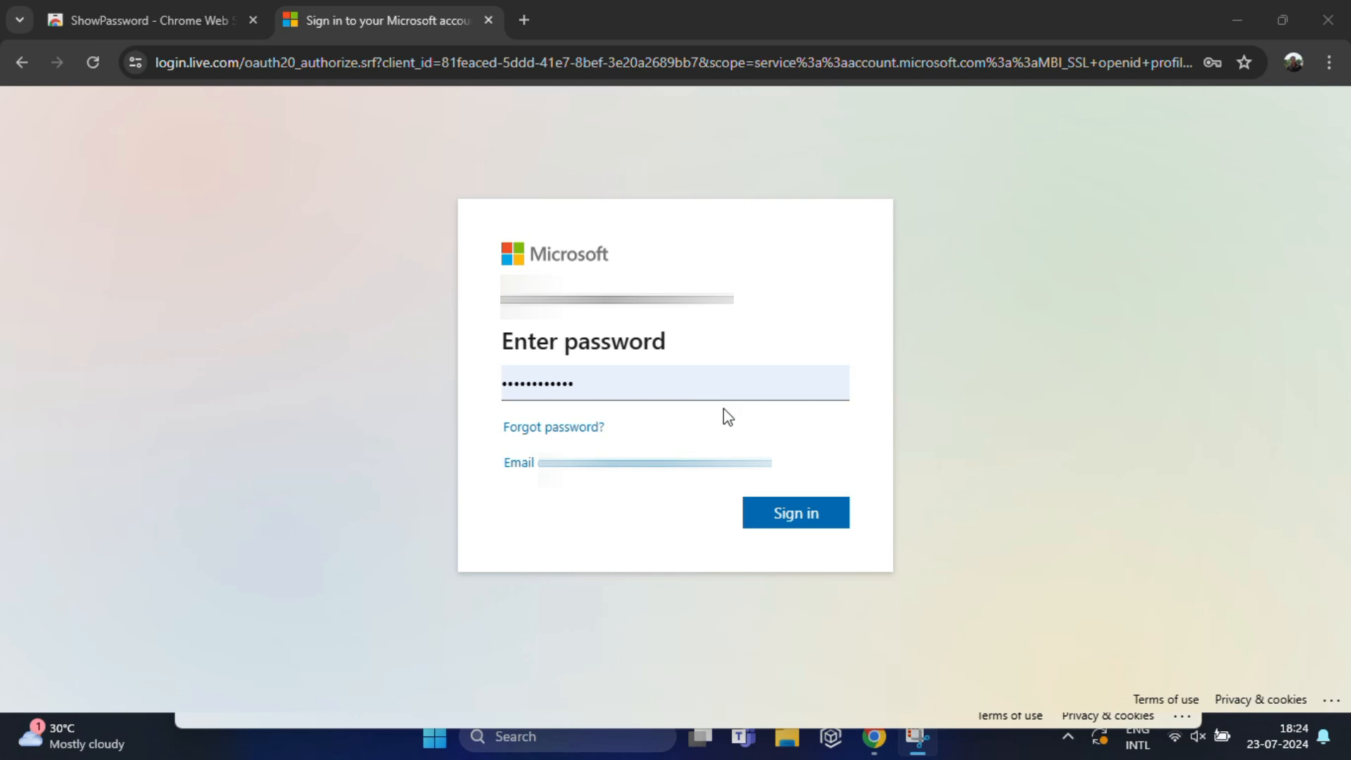
click(588, 382)
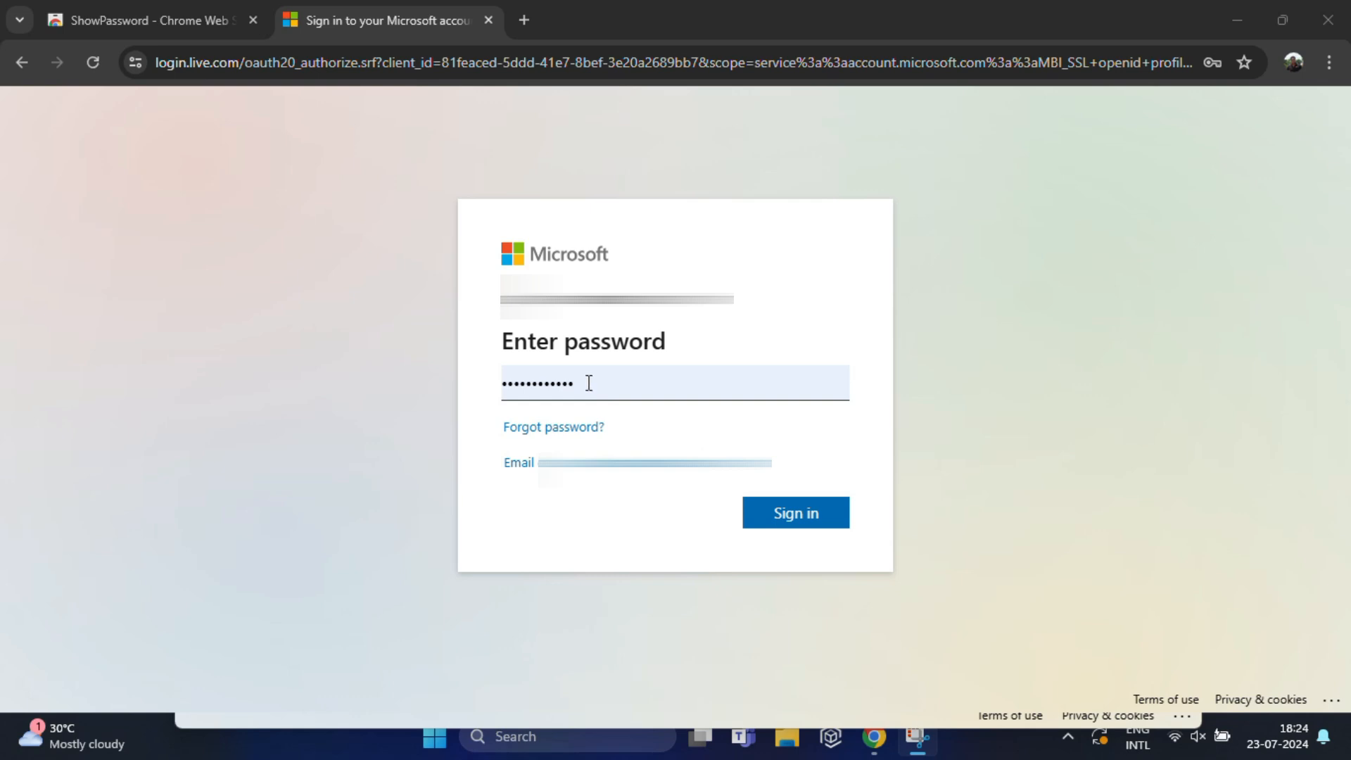
right_click(589, 383)
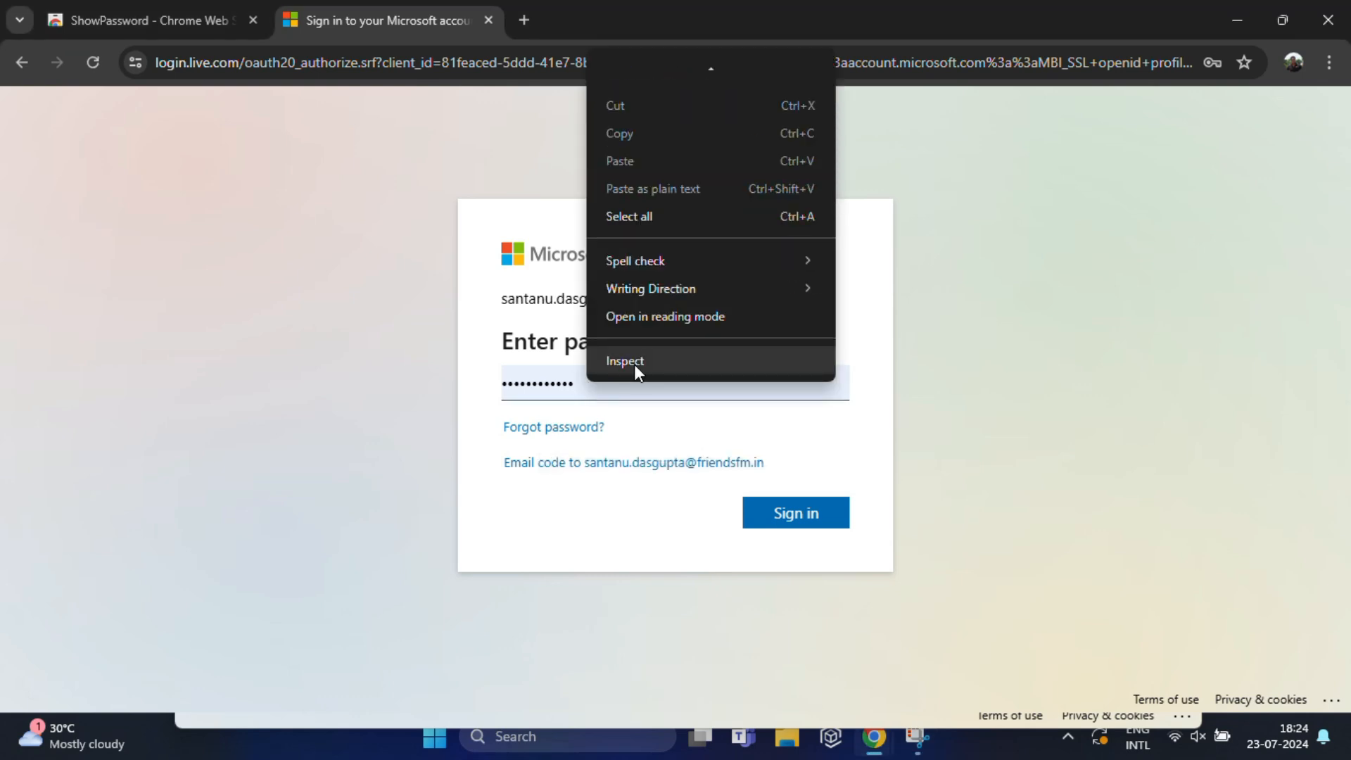
click(625, 360)
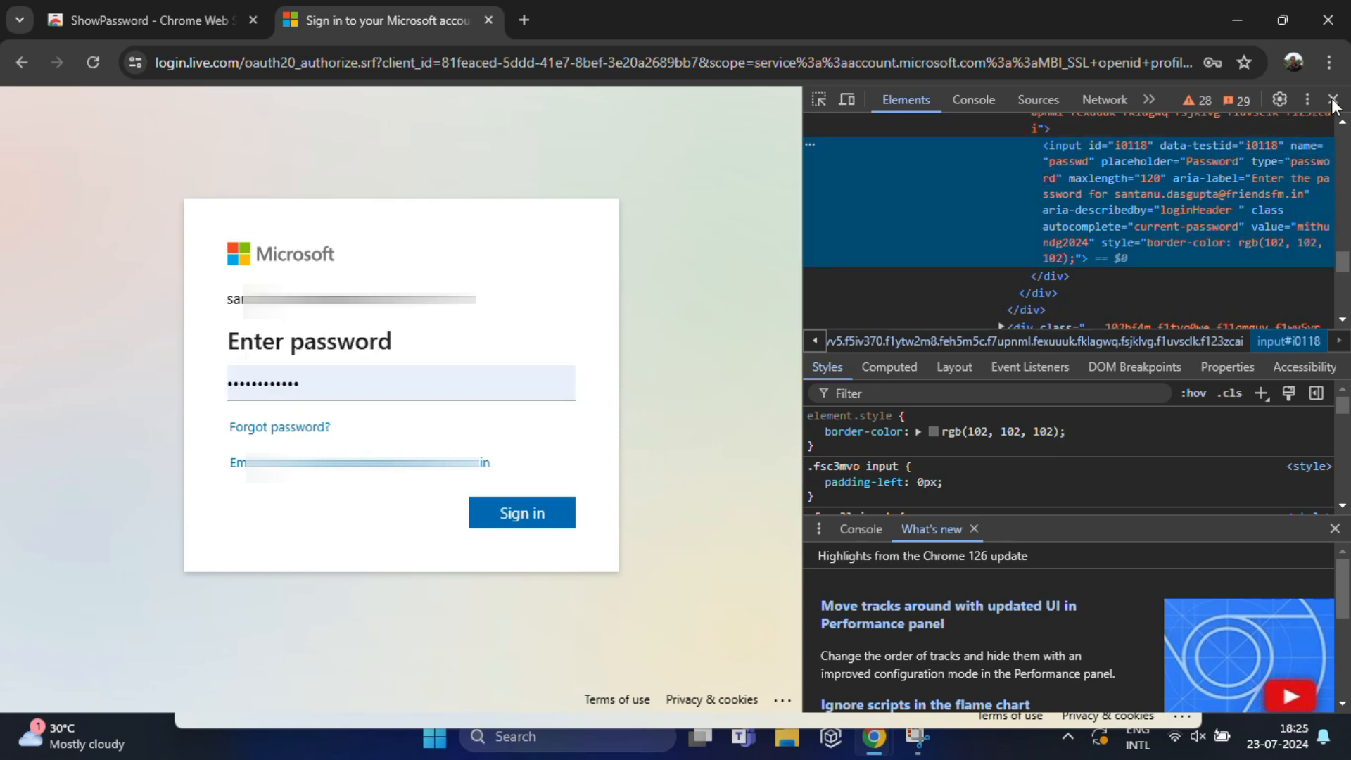
click(1335, 100)
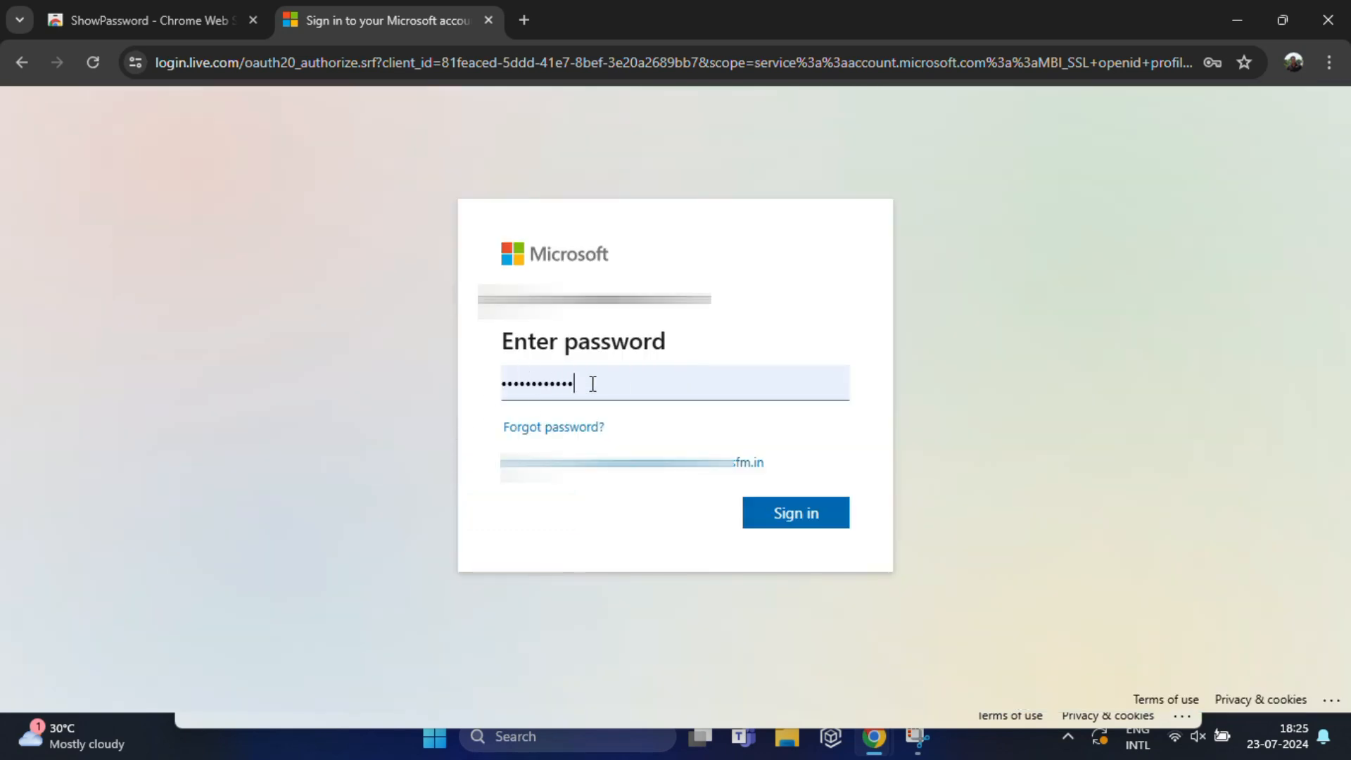
key(backspace)
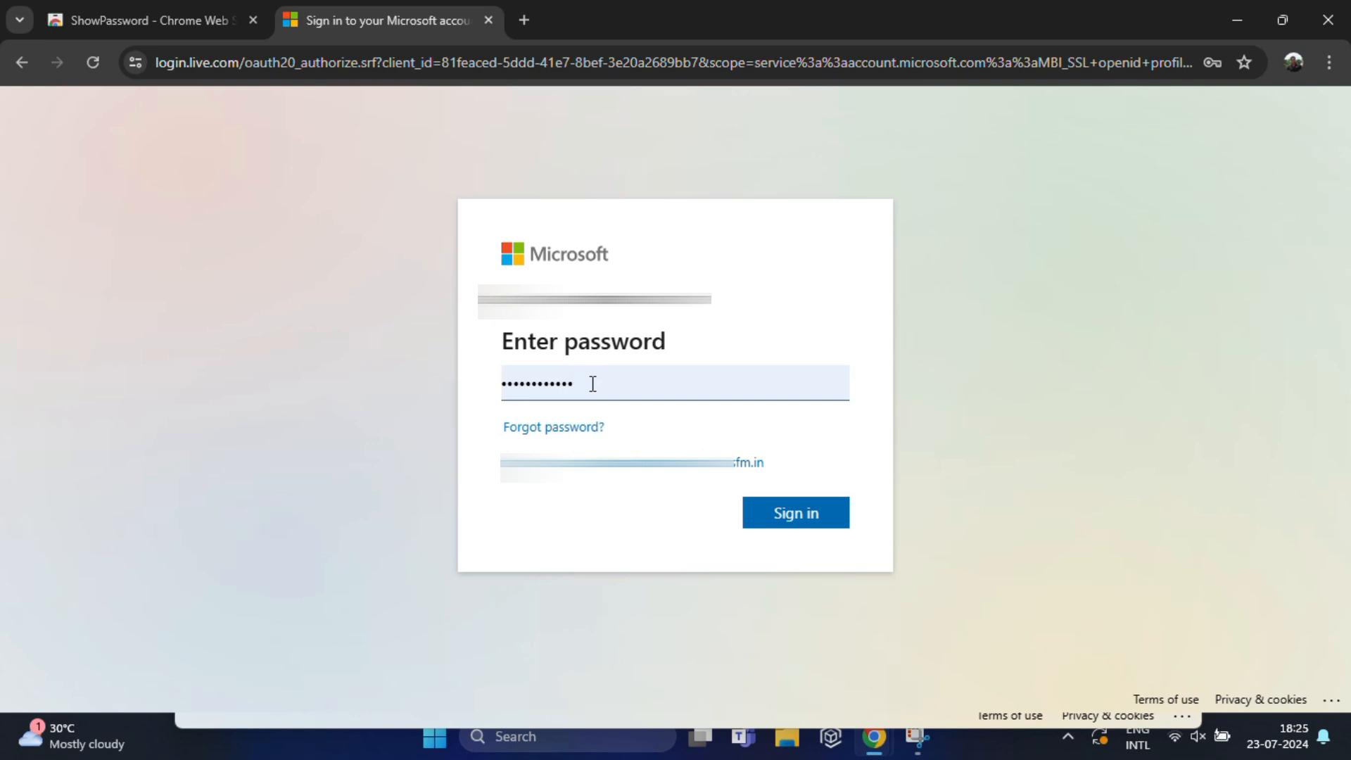